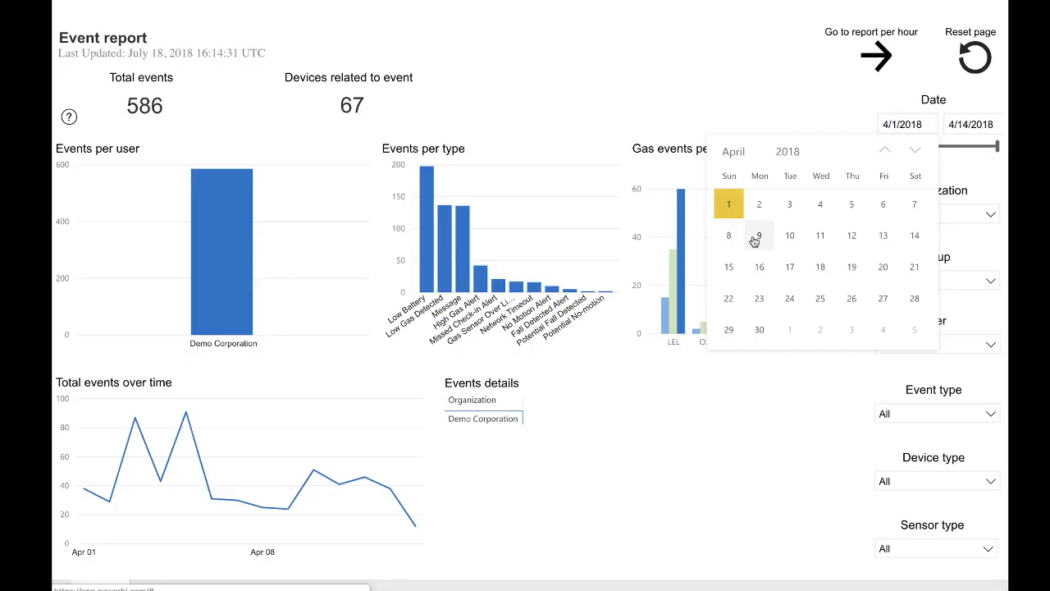
- Set the report's date range to start on April 1, 2018 via the calendar picker
{"action": "left_click", "coordinate": [758, 236]}
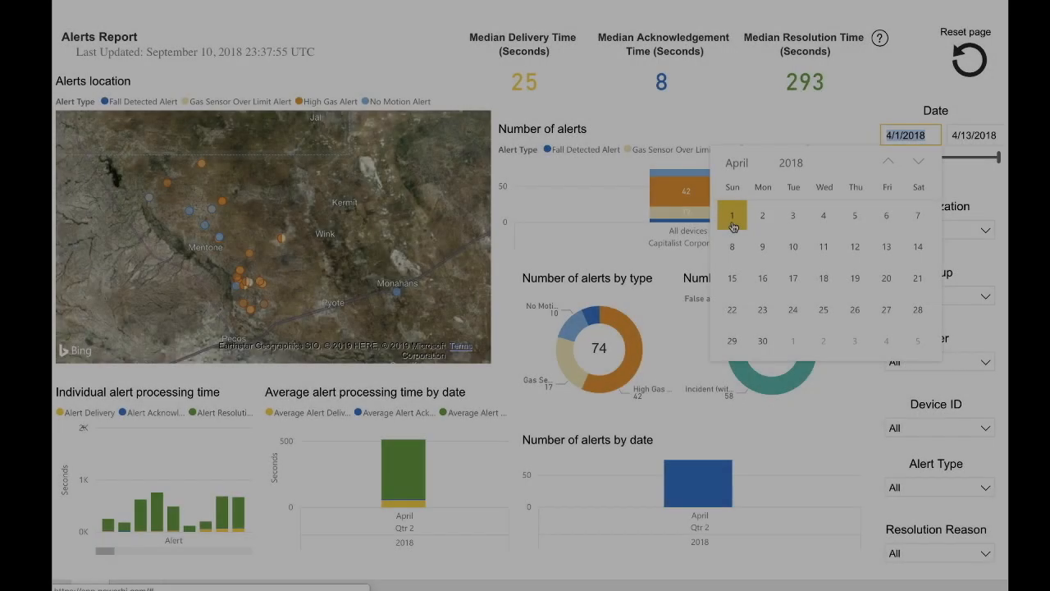
{"action": "left_click", "coordinate": [975, 134]}
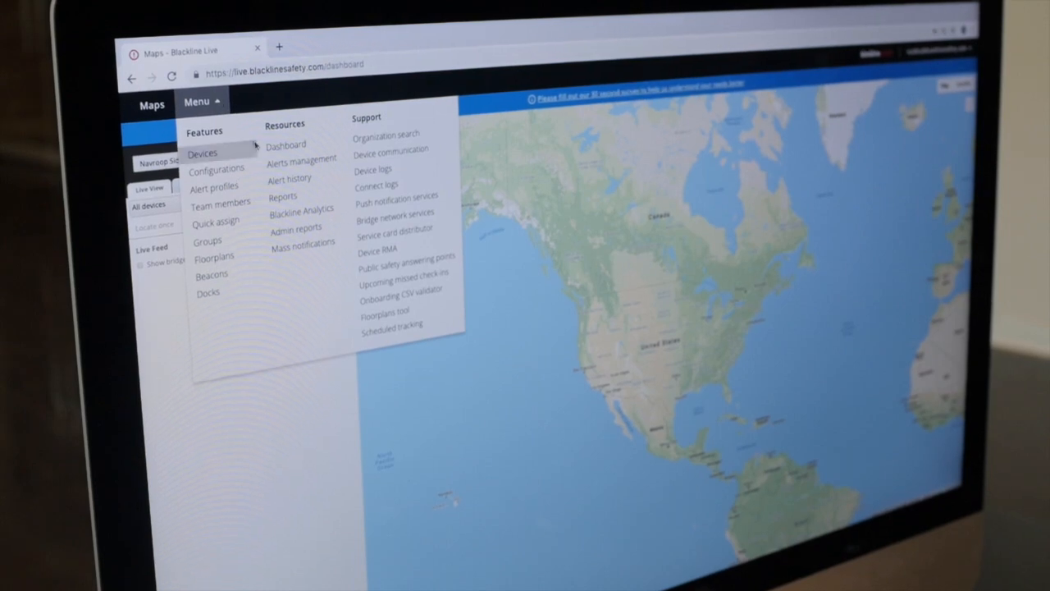
{"action": "mouse_move", "coordinate": [302, 210]}
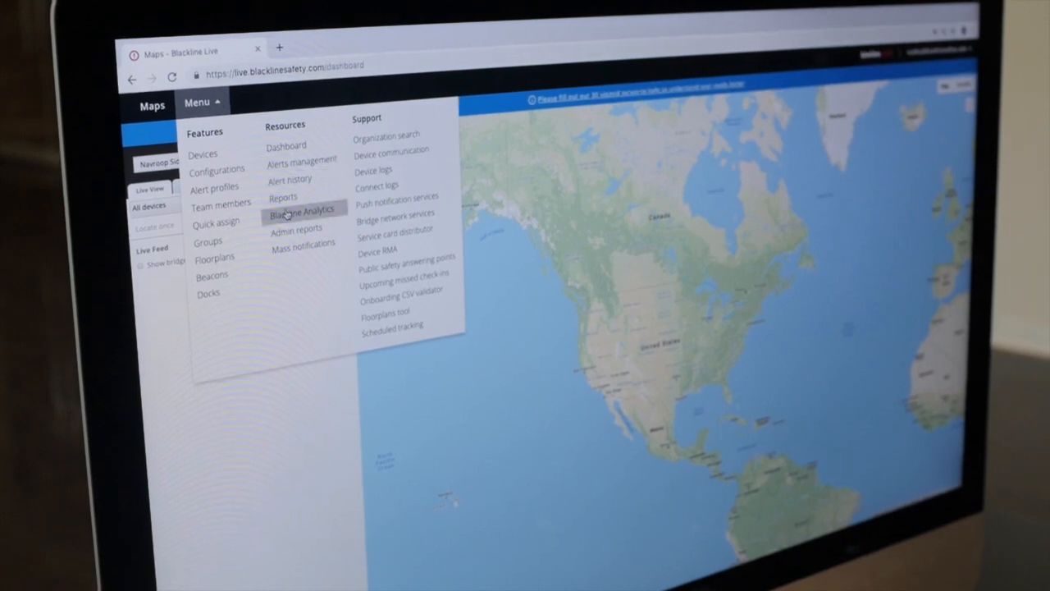
- Open Blackline Analytics from the Resources list to show the Usage and compliance report
{"action": "left_click", "coordinate": [302, 208]}
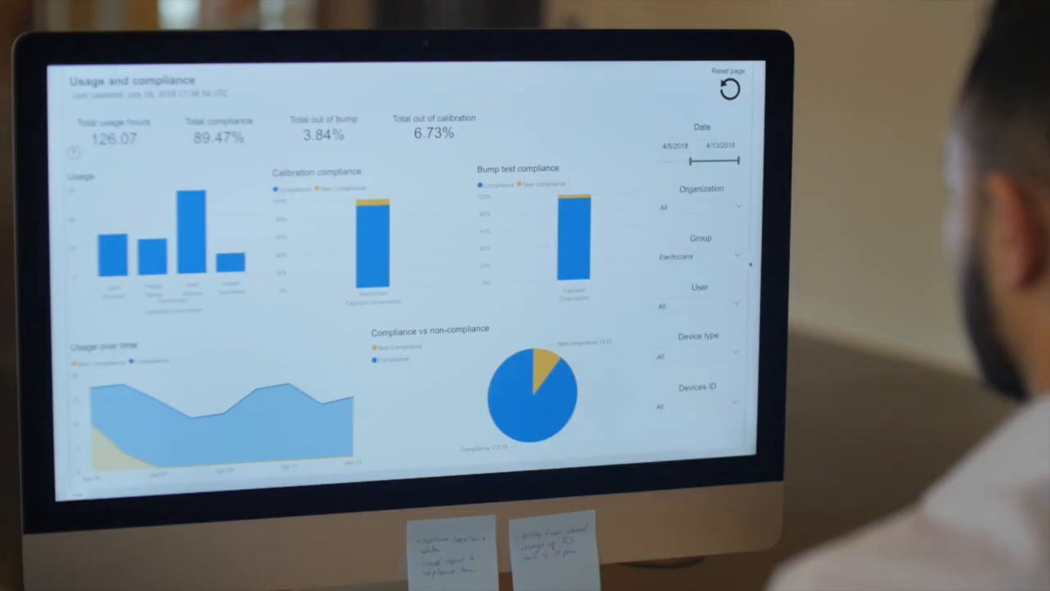
- Filter the User slicer to one user, giving 13.45 usage hours and 100.00% compliance
{"action": "left_click", "coordinate": [699, 306]}
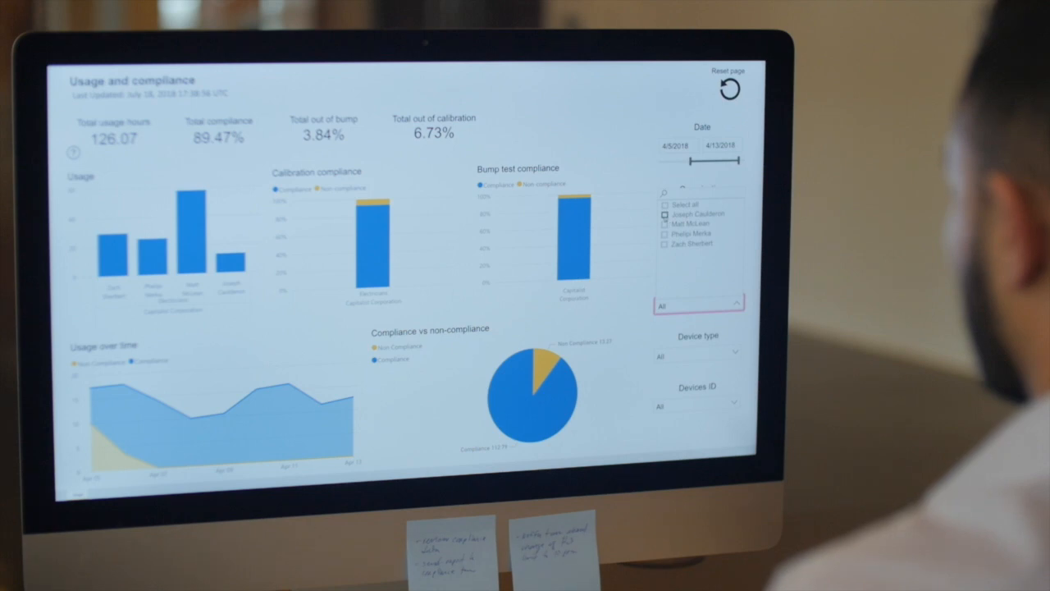
{"action": "left_click", "coordinate": [665, 213]}
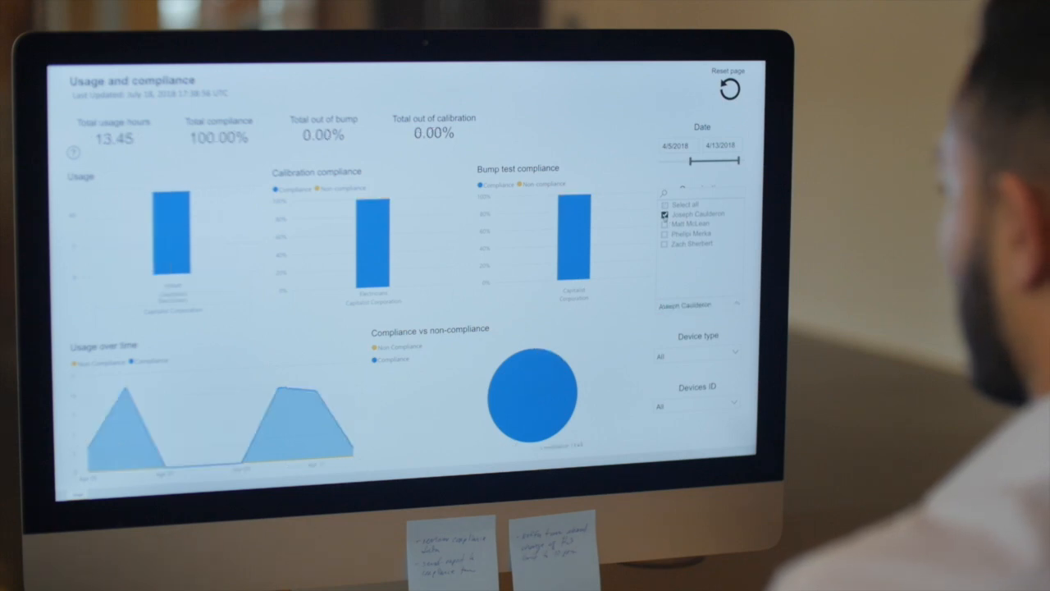